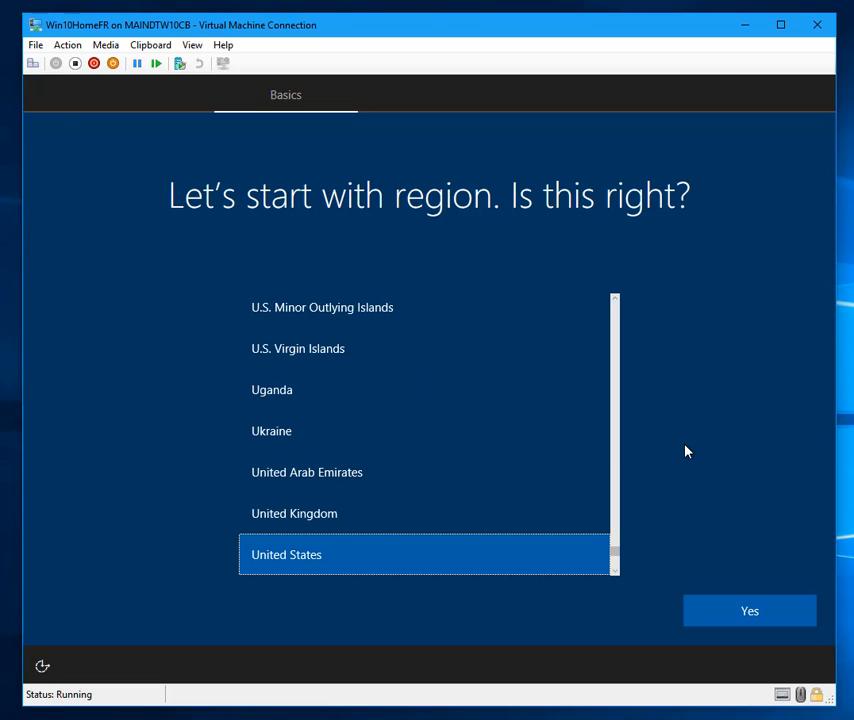
- Confirm United States region and US keyboard layout, skipping a second layout
{"action": "left_click", "coordinate": [748, 612]}
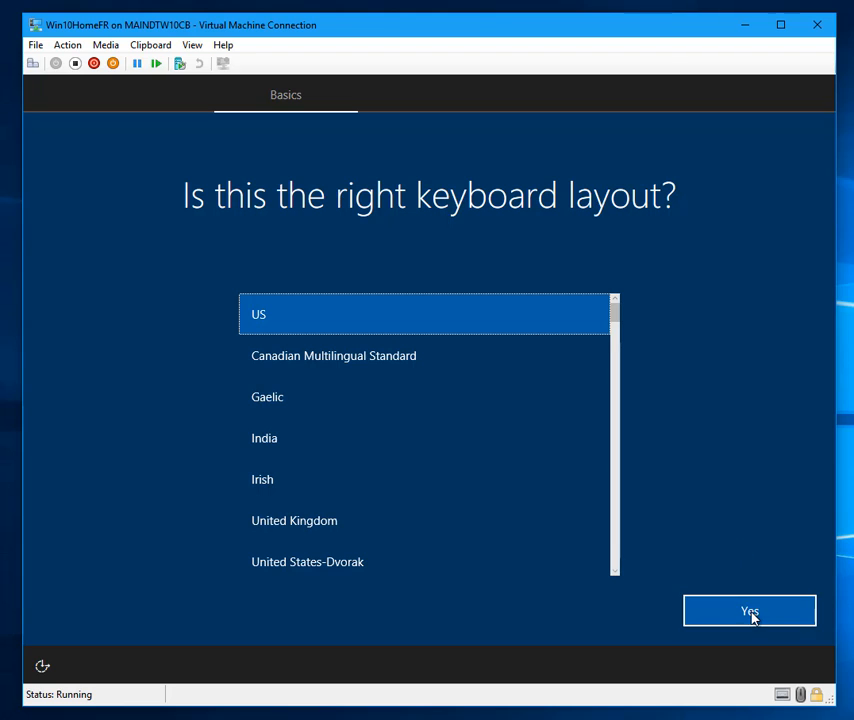
{"action": "left_click", "coordinate": [748, 612]}
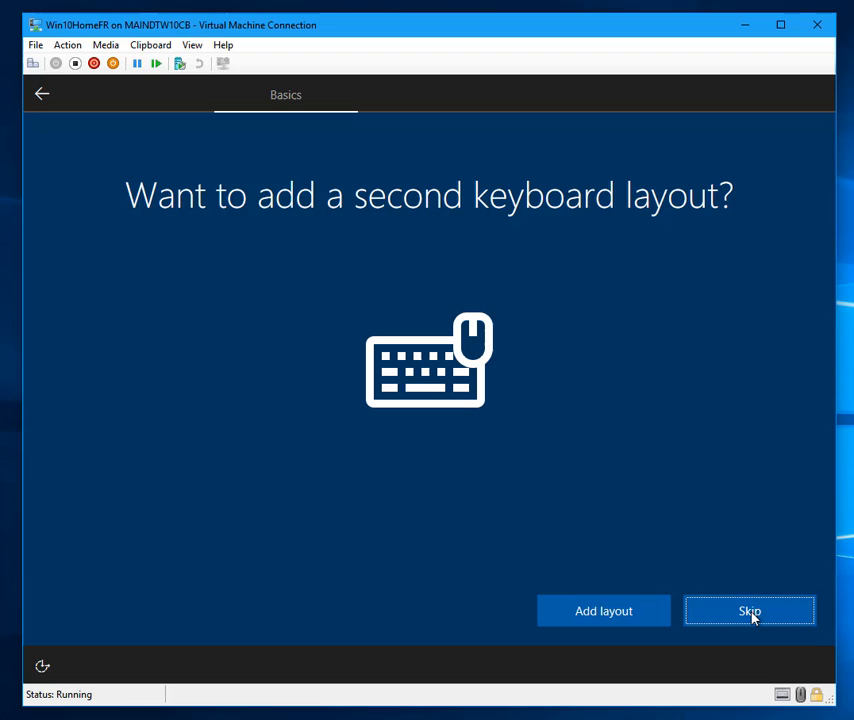
{"action": "left_click", "coordinate": [748, 612]}
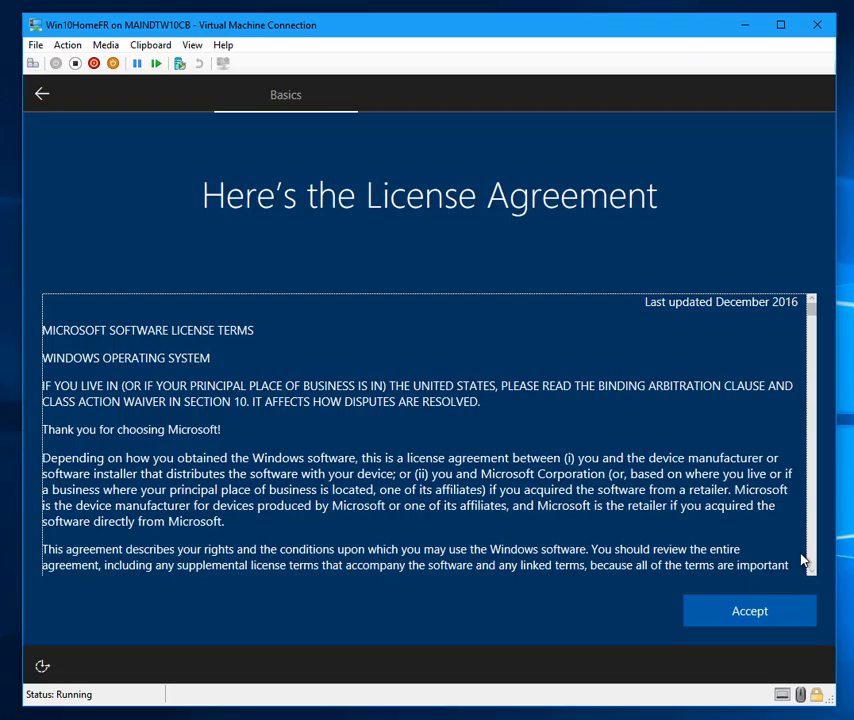
{"action": "mouse_move", "coordinate": [816, 322]}
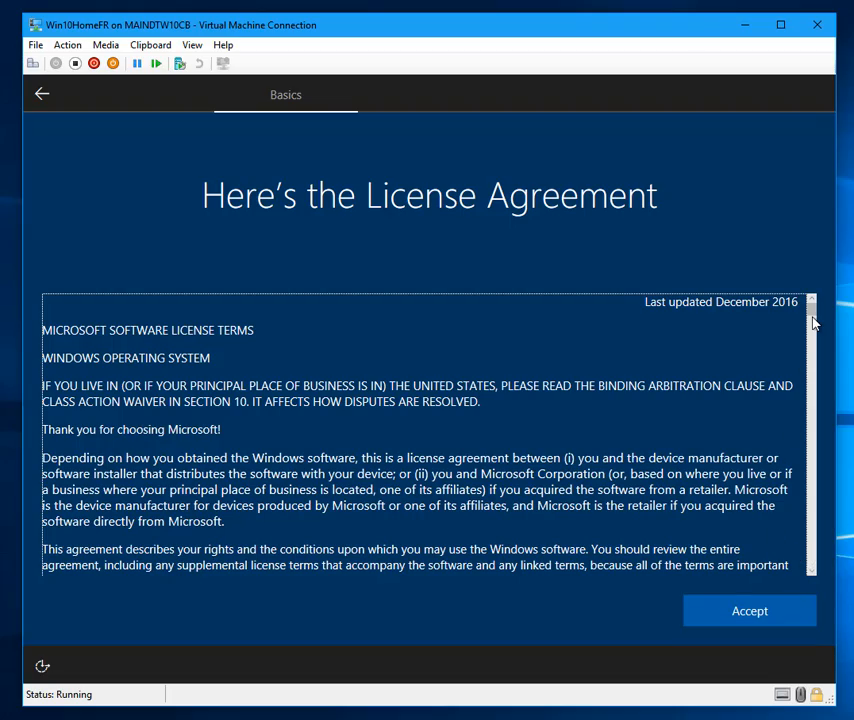
- Scroll through the Windows license agreement text before accepting it
{"action": "scroll", "scroll_direction": "down", "scroll_amount": 3}
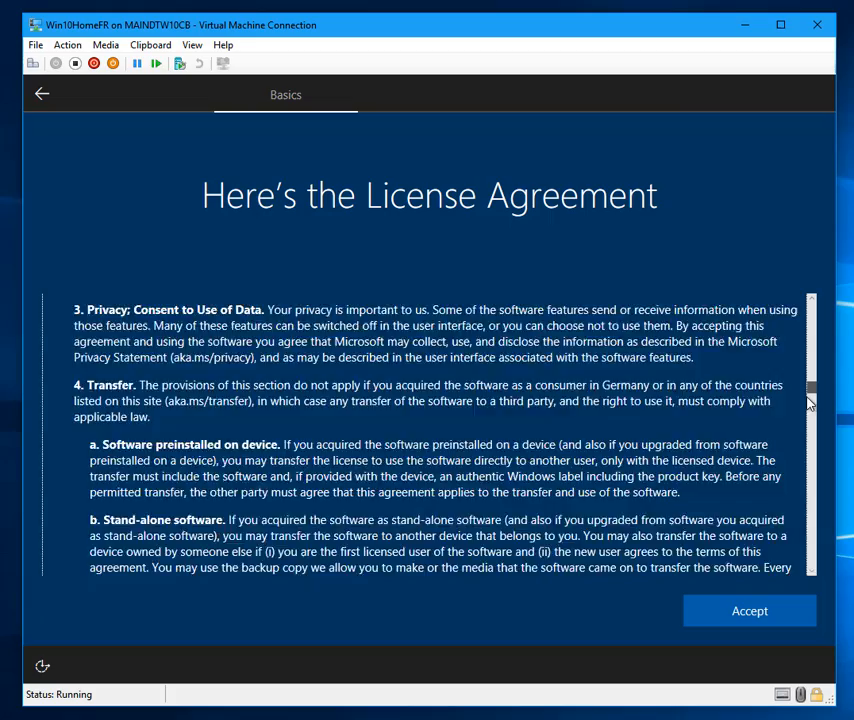
{"action": "scroll", "scroll_direction": "down", "scroll_amount": 3}
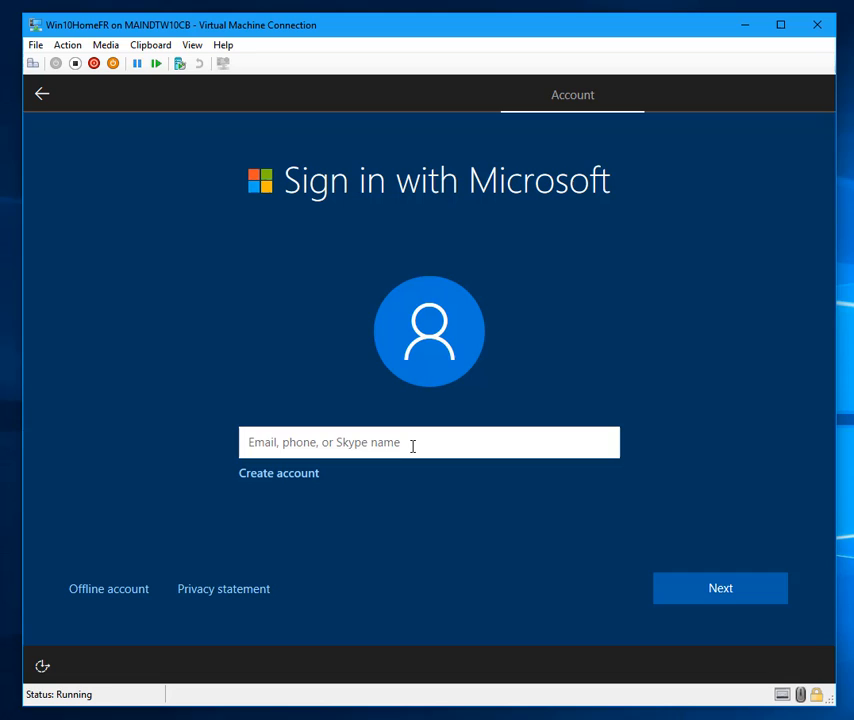
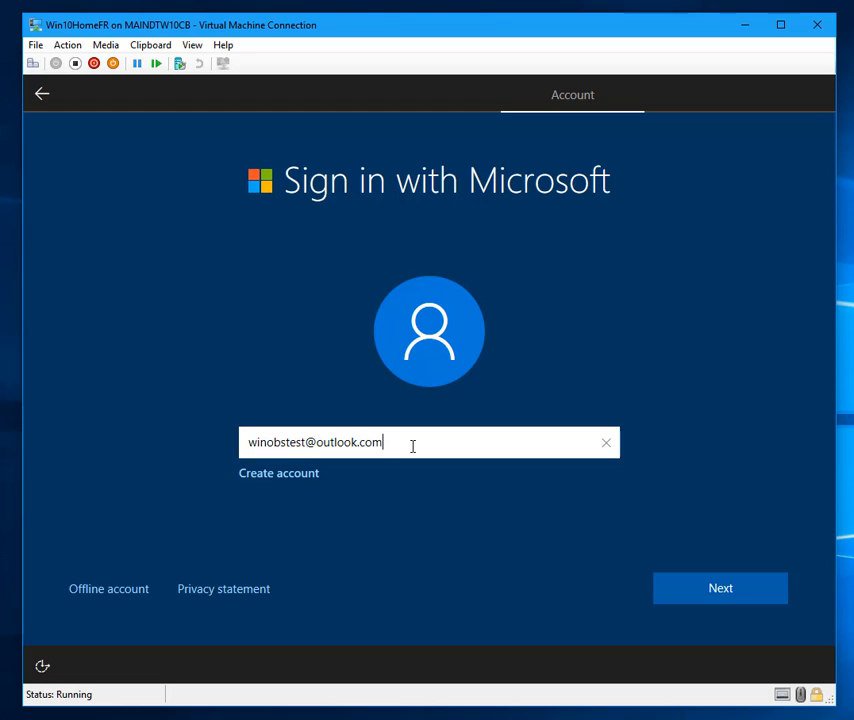
{"action": "mouse_move", "coordinate": [720, 588]}
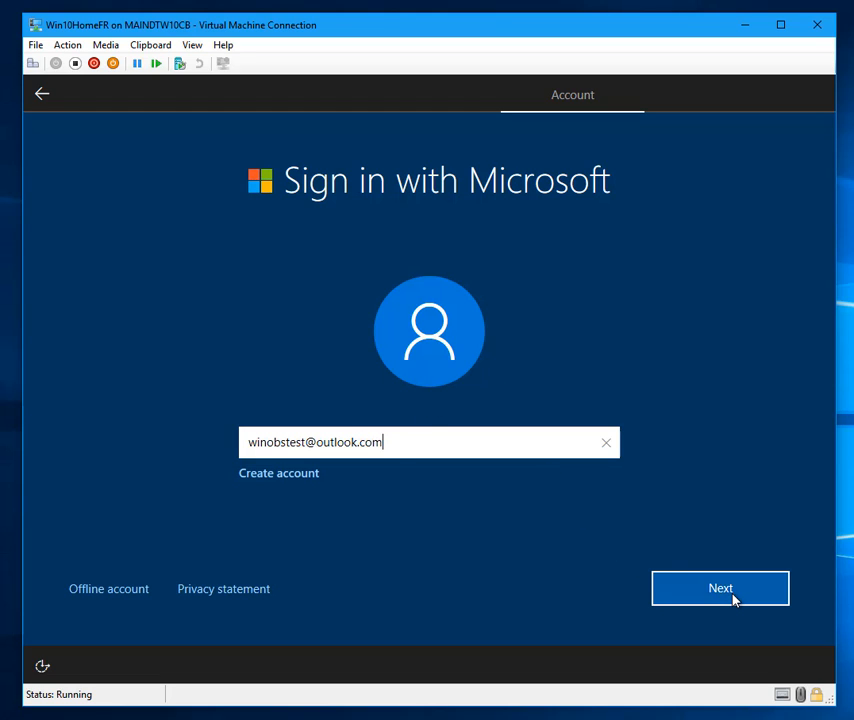
{"action": "left_click", "coordinate": [720, 588]}
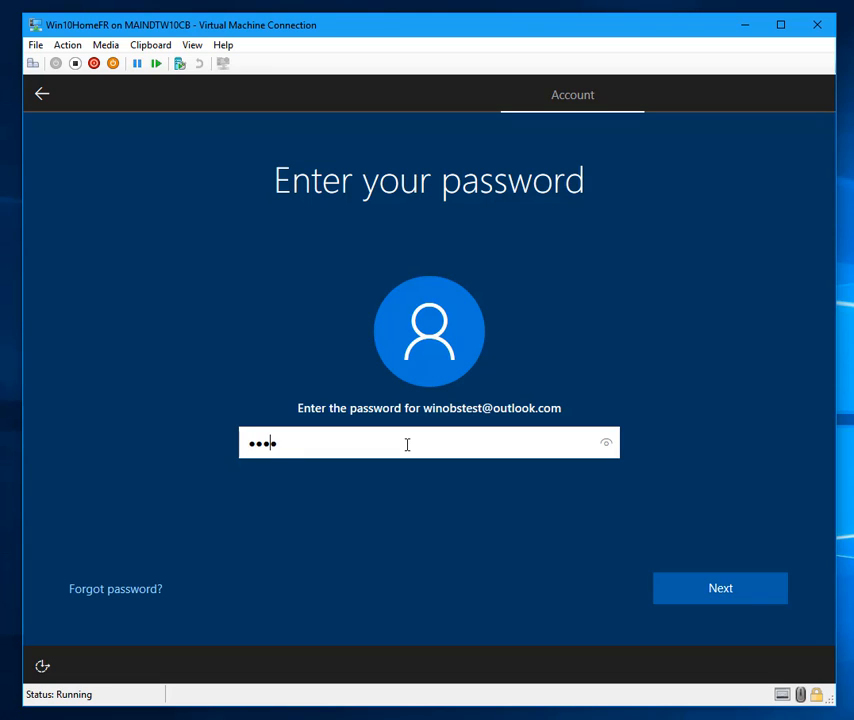
- Submit the Microsoft account password to reach the PIN setup offer
{"action": "type", "text": "password"}
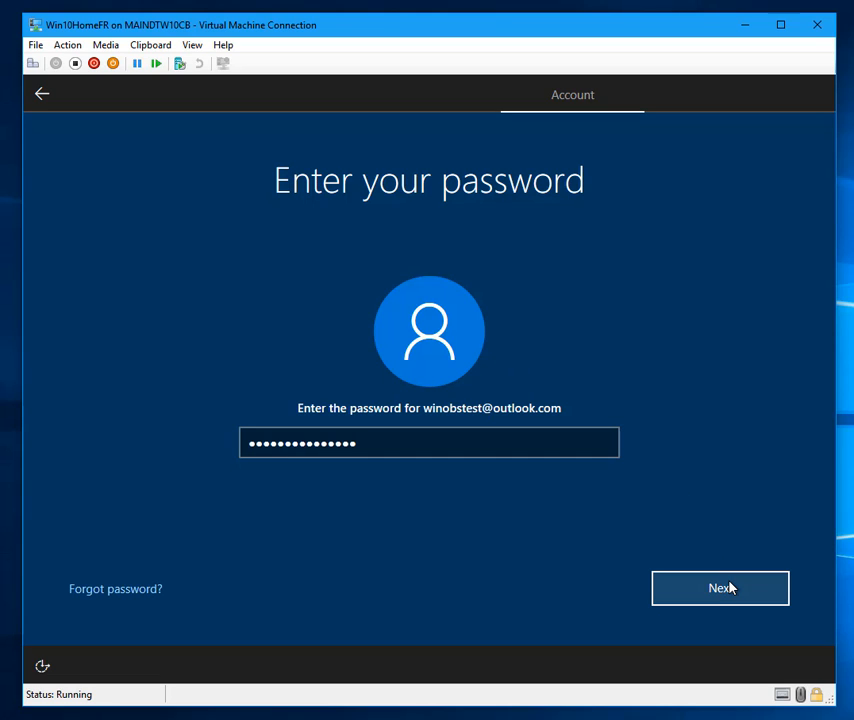
{"action": "left_click", "coordinate": [720, 588]}
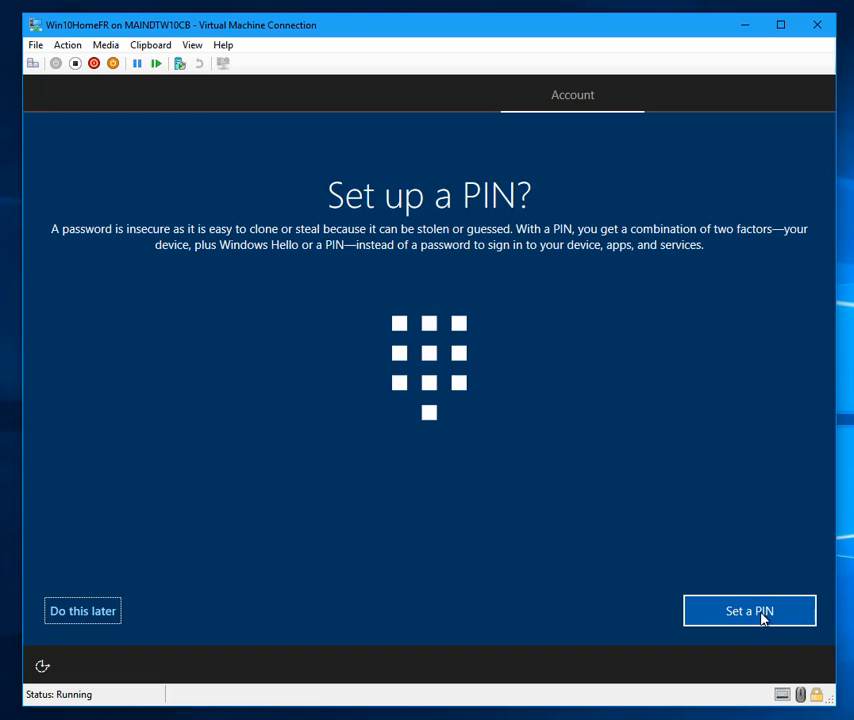
{"action": "left_click", "coordinate": [748, 612]}
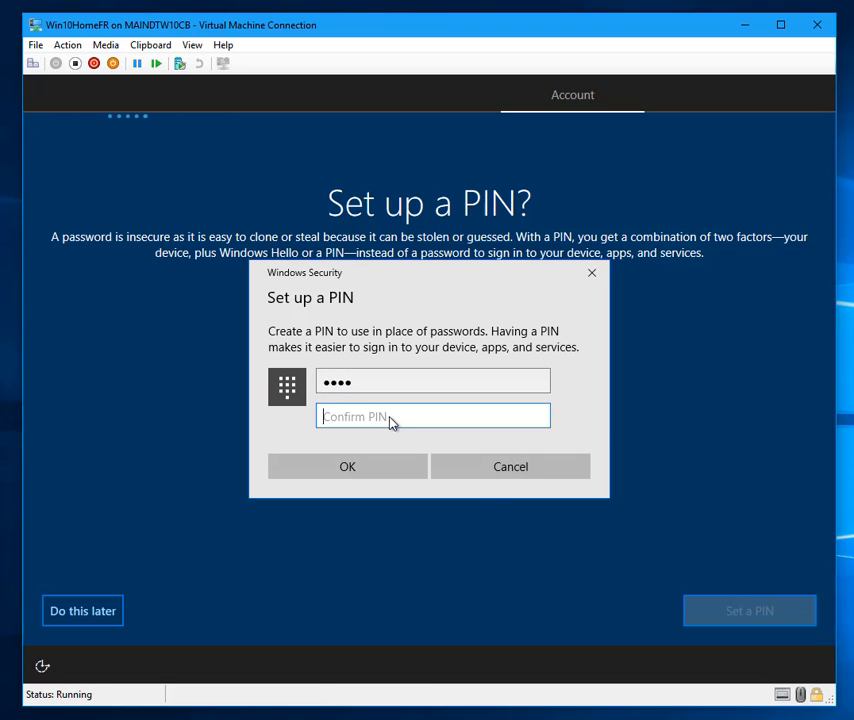
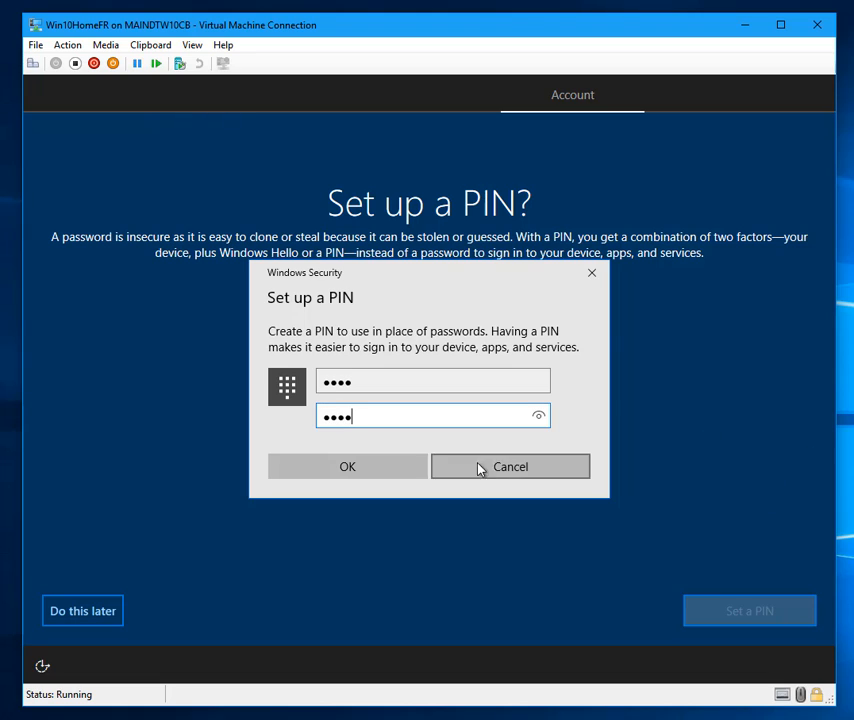
{"action": "left_click", "coordinate": [348, 466]}
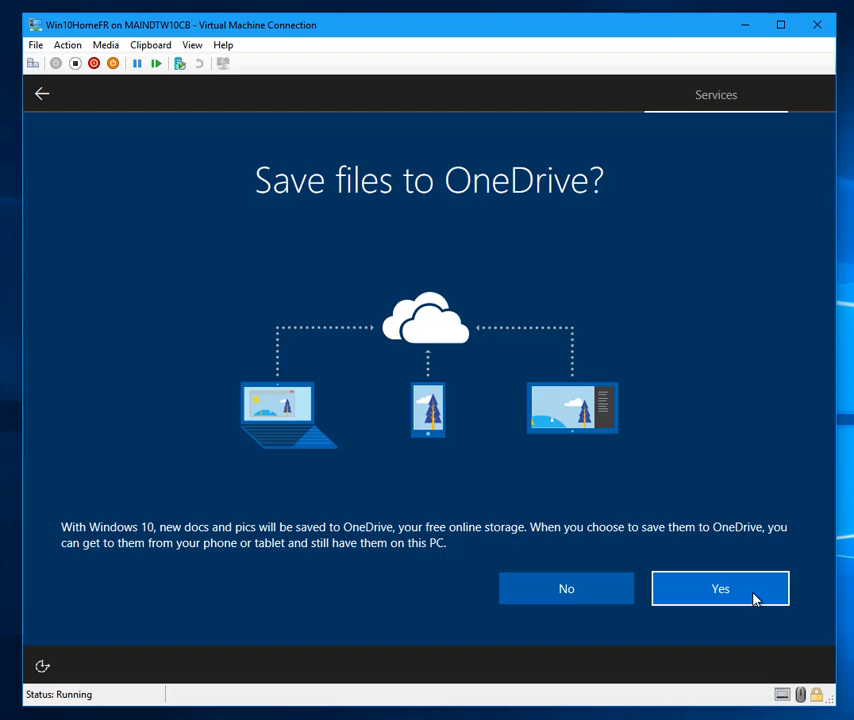
- Agree to save files to OneDrive and let Cortana be the personal assistant
{"action": "left_click", "coordinate": [720, 588]}
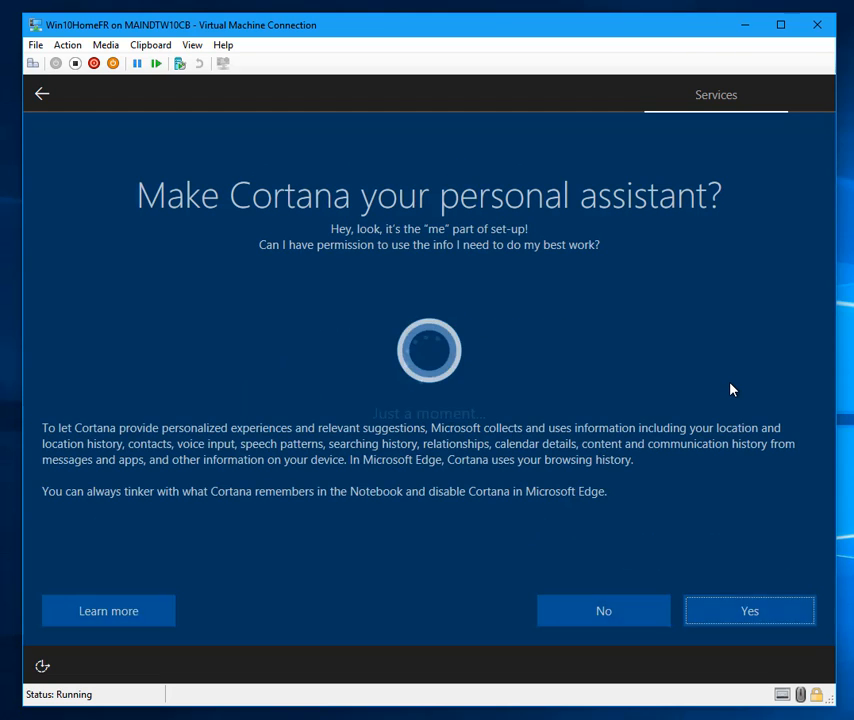
{"action": "mouse_move", "coordinate": [758, 488]}
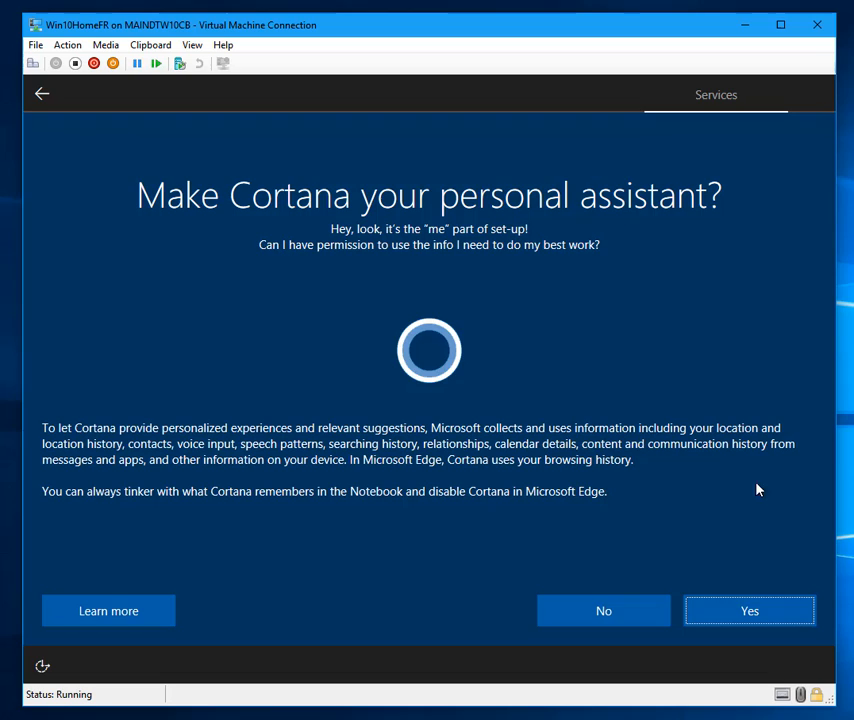
{"action": "mouse_move", "coordinate": [750, 612]}
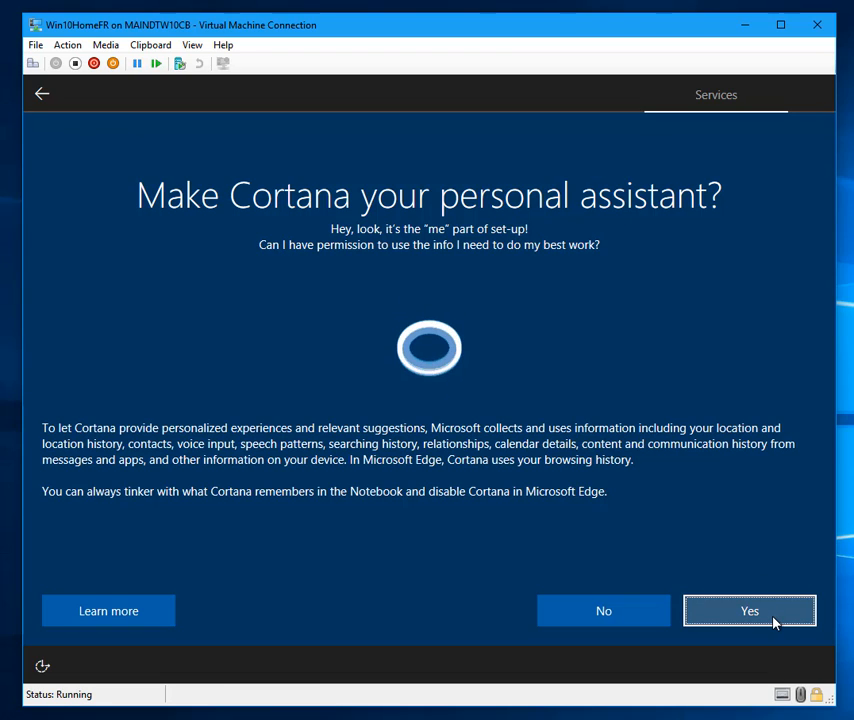
{"action": "left_click", "coordinate": [748, 612]}
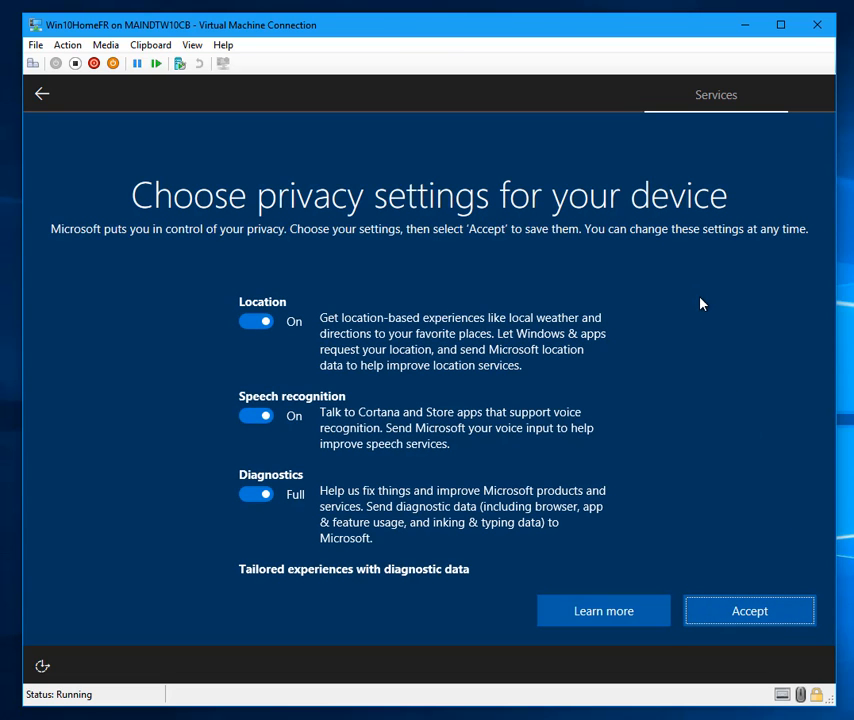
{"action": "mouse_move", "coordinate": [304, 440]}
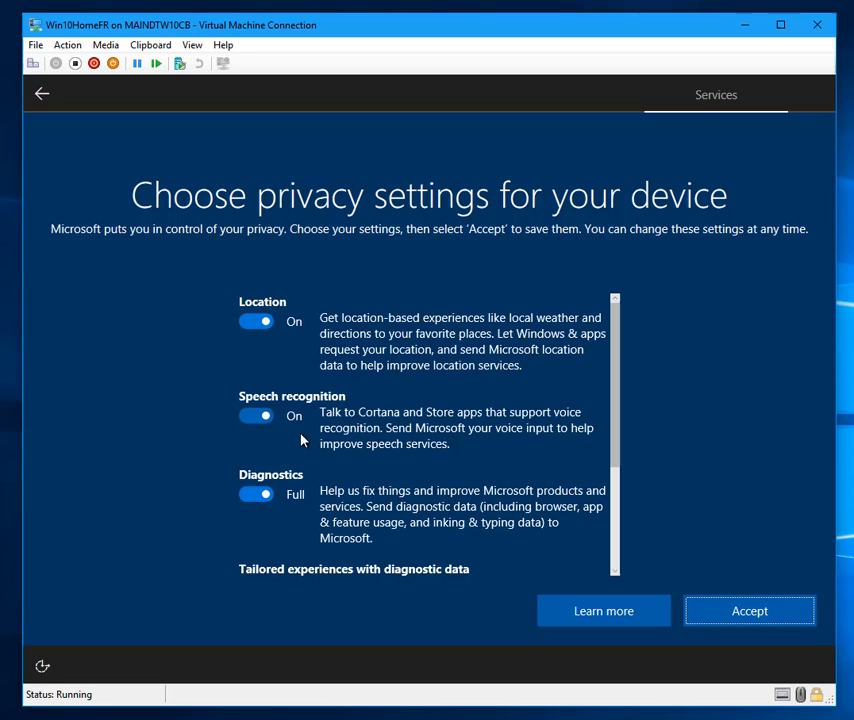
- Accept the device privacy settings with all toggles left On
{"action": "scroll", "scroll_direction": "down", "scroll_amount": 3}
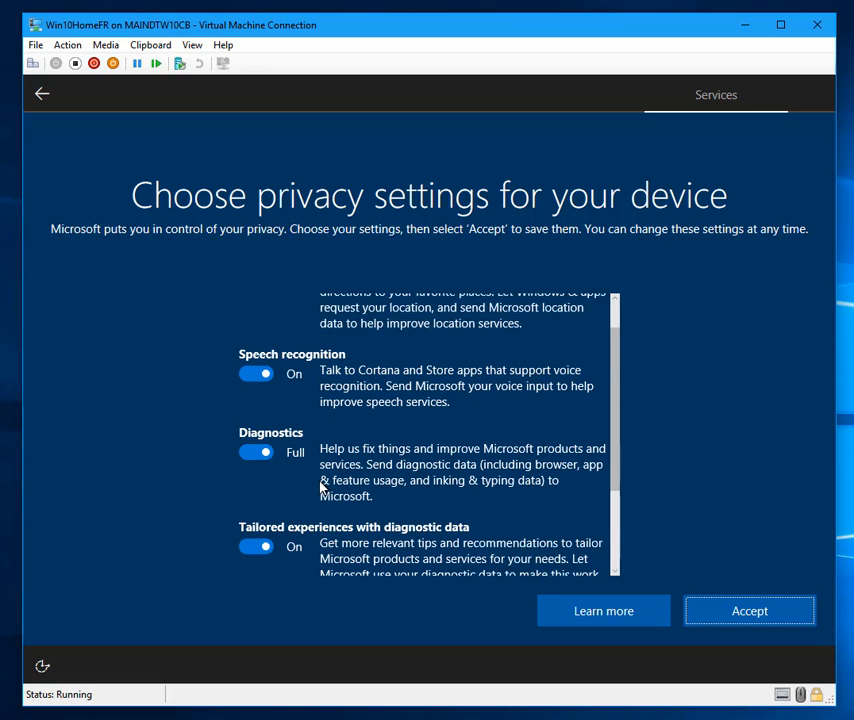
{"action": "scroll", "scroll_direction": "down", "scroll_amount": 3}
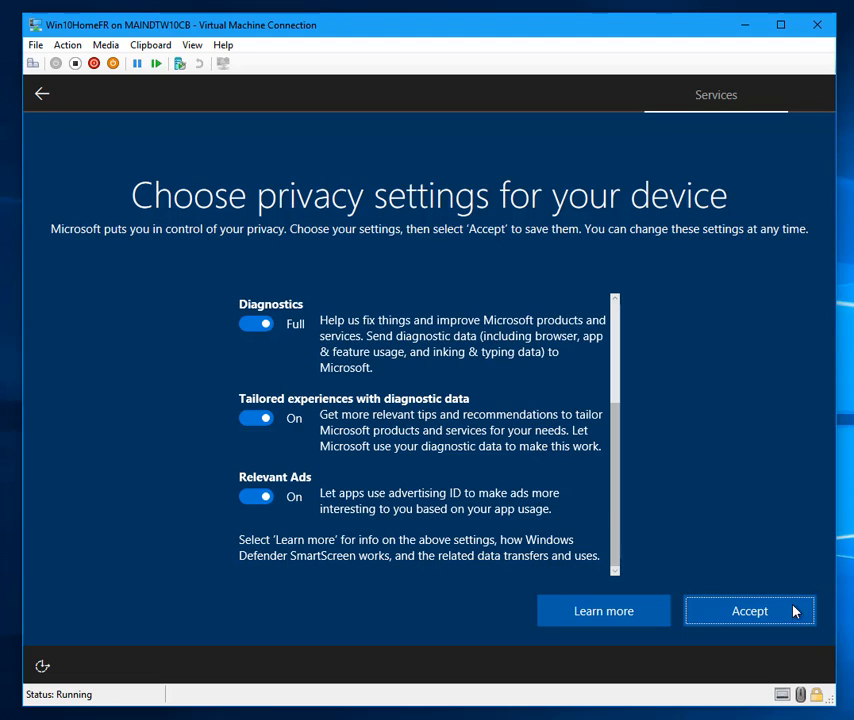
{"action": "left_click", "coordinate": [748, 612]}
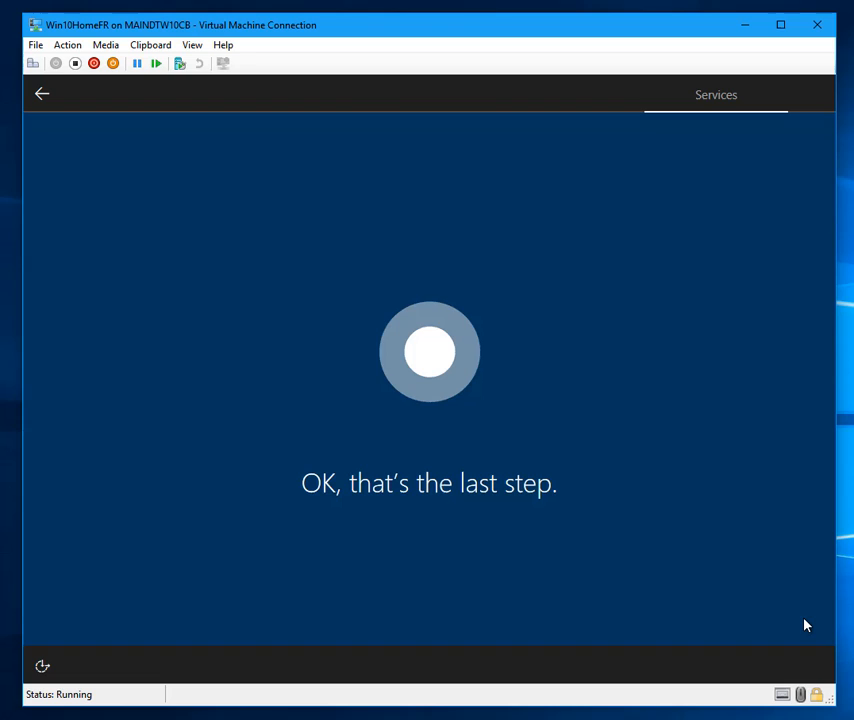
{"action": "mouse_move", "coordinate": [808, 406]}
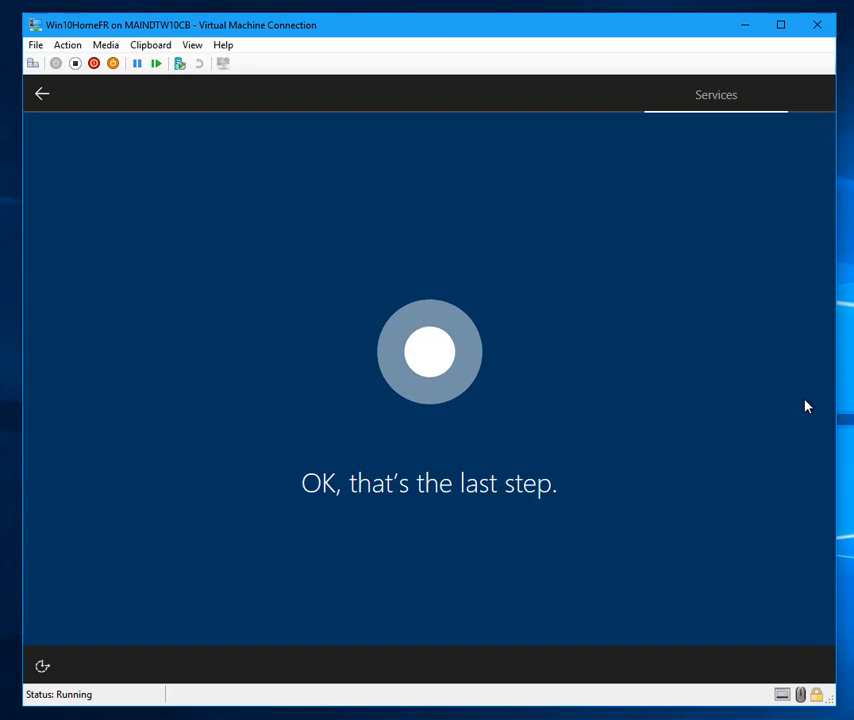